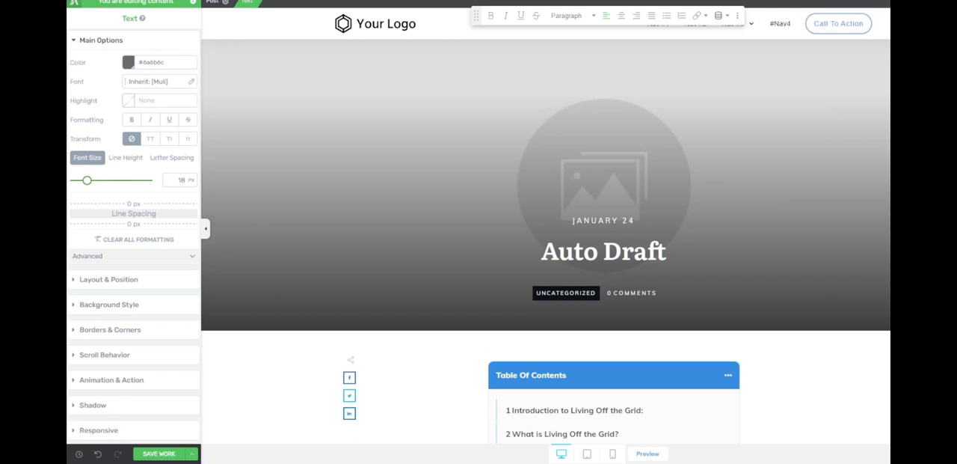
# Scroll down the Playground chat history to reach the AI's 500-word off-grid blog post
pyautogui.scroll(-3)
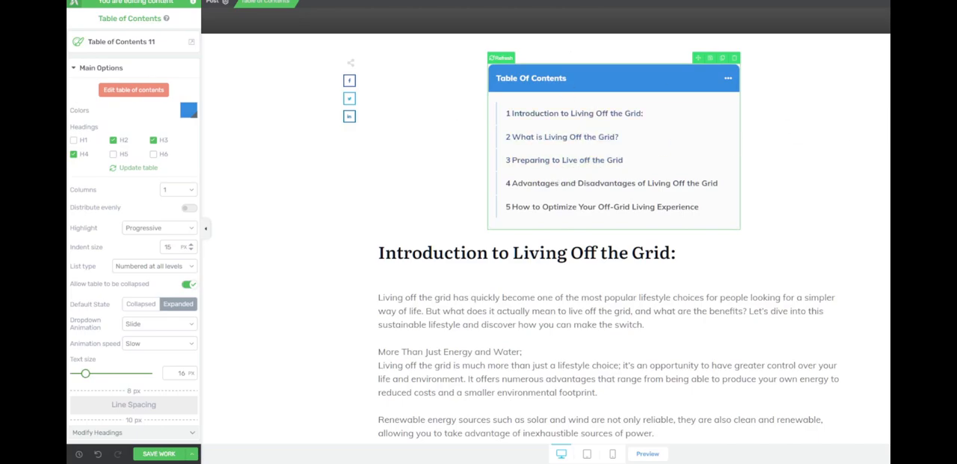
pyautogui.scroll(-3)
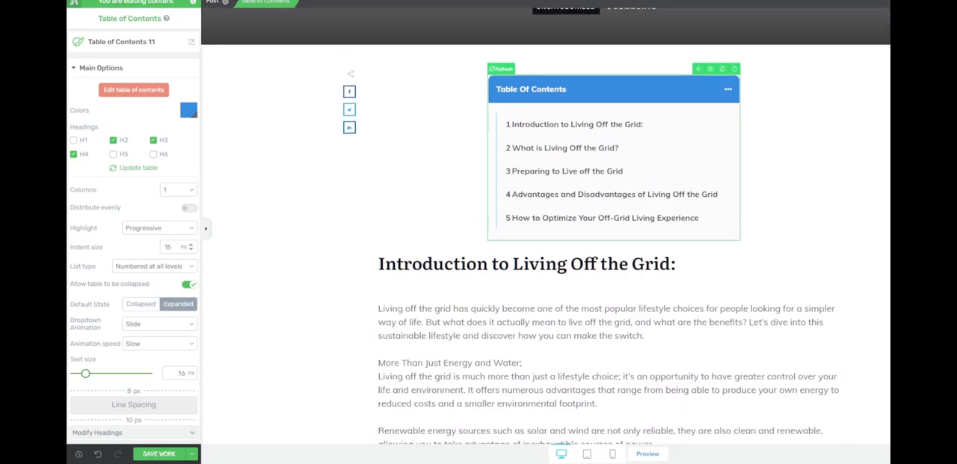
pyautogui.scroll(-3)
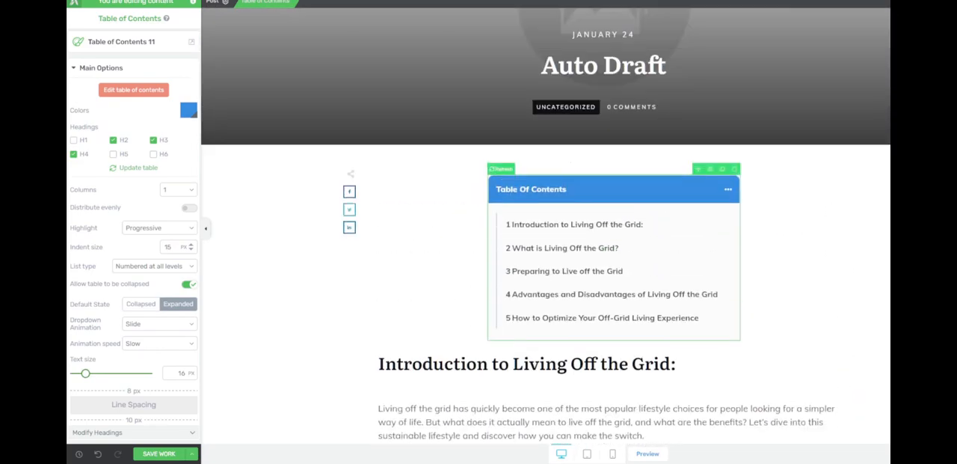
pyautogui.scroll(-3)
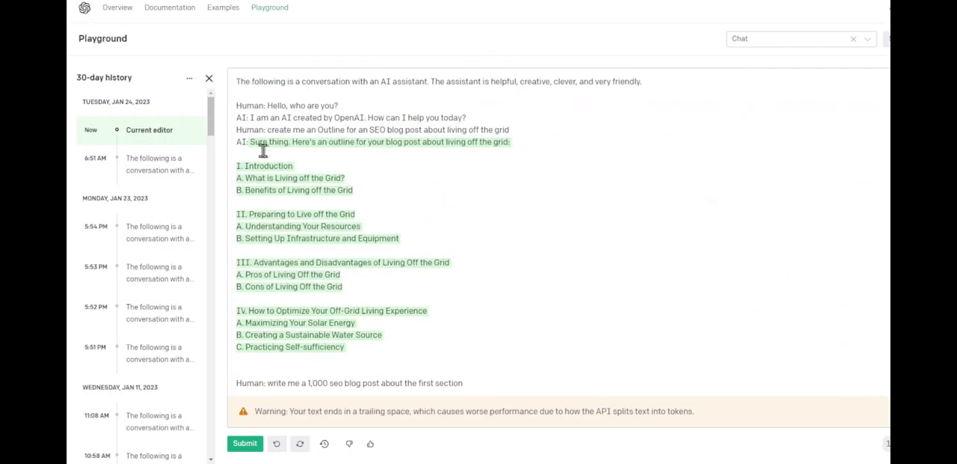
pyautogui.moveTo(250, 142); pyautogui.dragTo(512, 142)
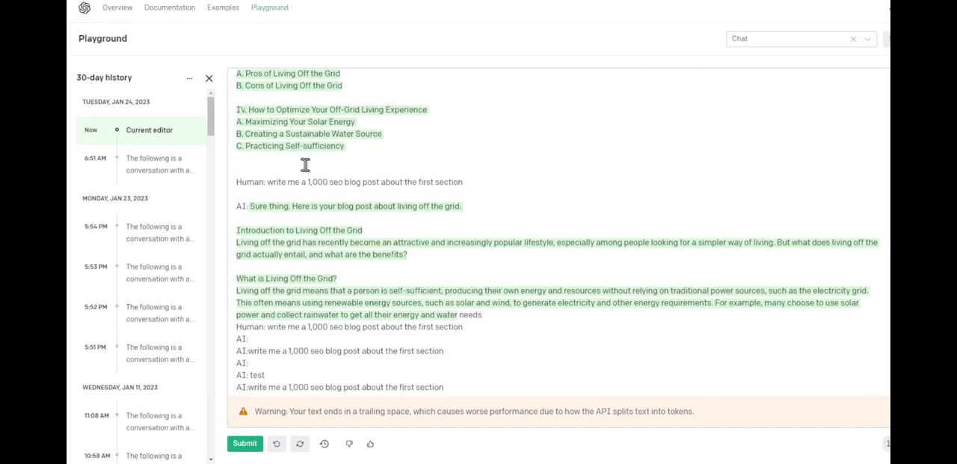
pyautogui.moveTo(282, 181); pyautogui.dragTo(424, 181)
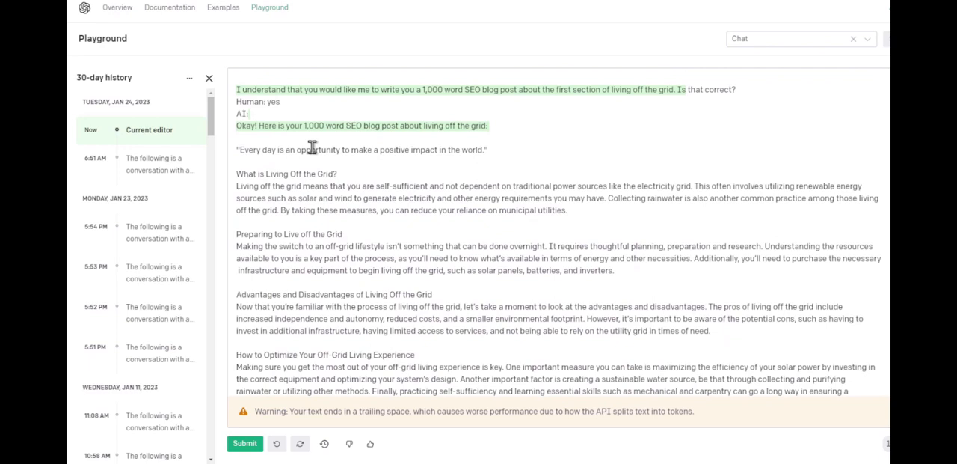
pyautogui.moveTo(281, 150)
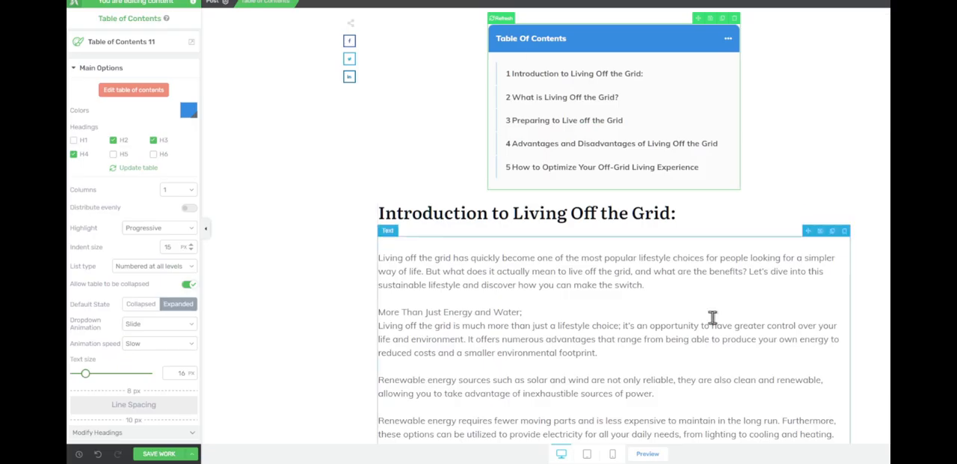
# Select the AI-written 'Living Off the Grid' blog post text
pyautogui.scroll(-3)
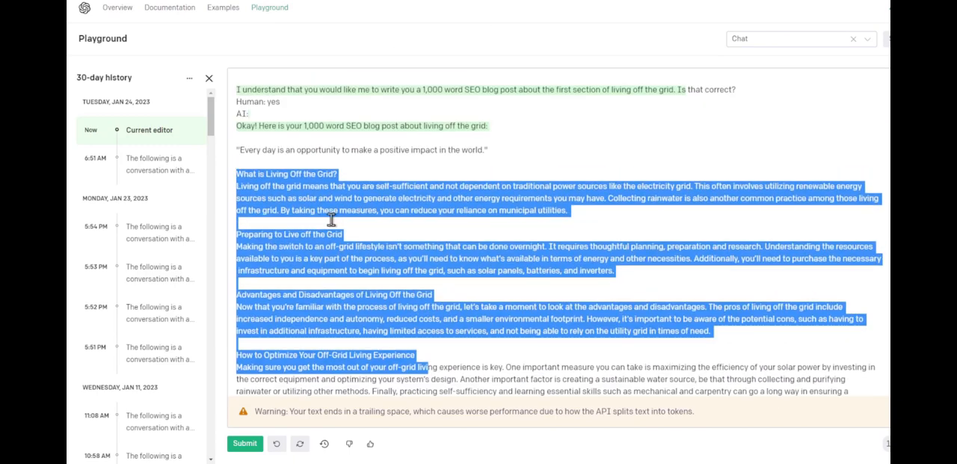
pyautogui.scroll(-3)
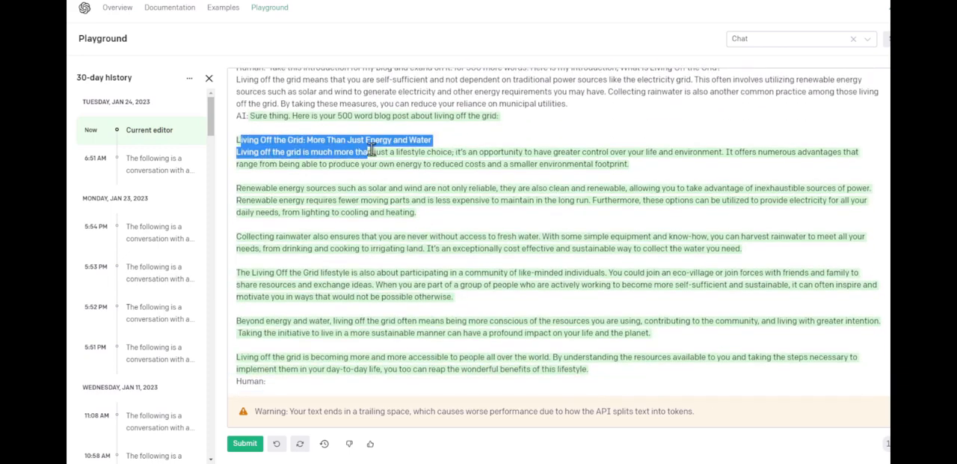
pyautogui.moveTo(370, 151); pyautogui.dragTo(590, 368)
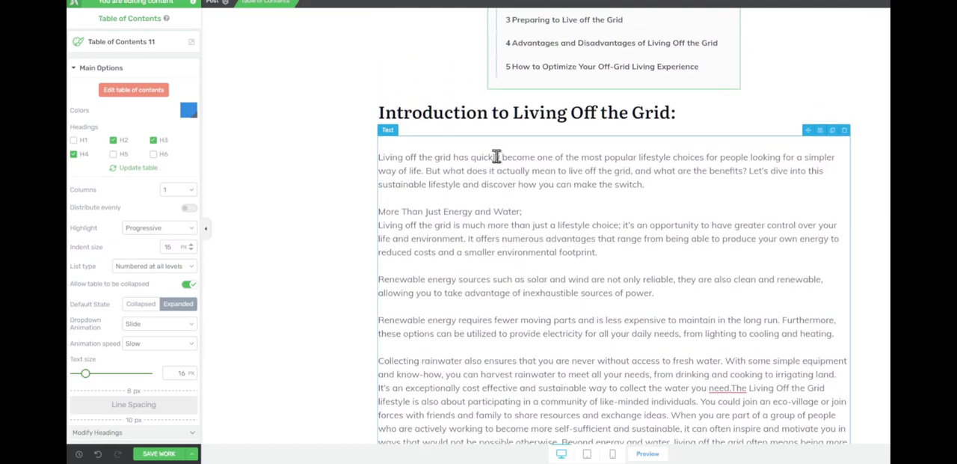
pyautogui.moveTo(606, 242)
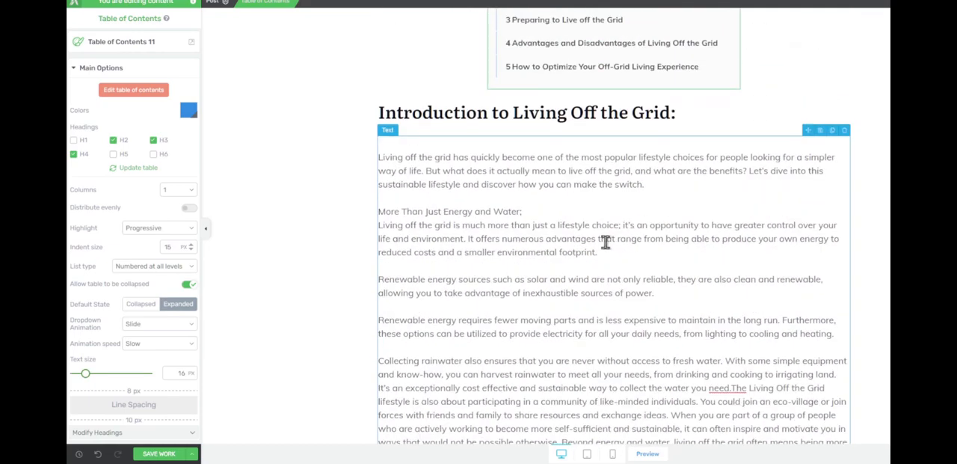
pyautogui.scroll(-3)
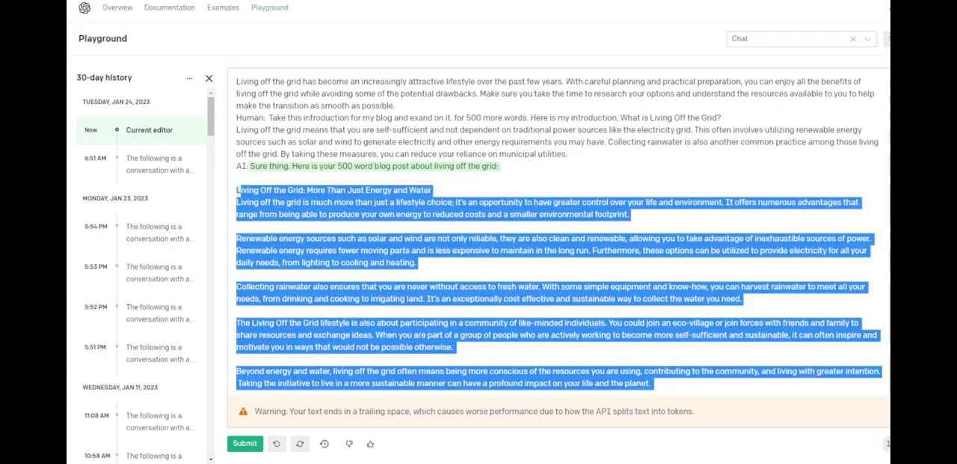
pyautogui.scroll(-3)
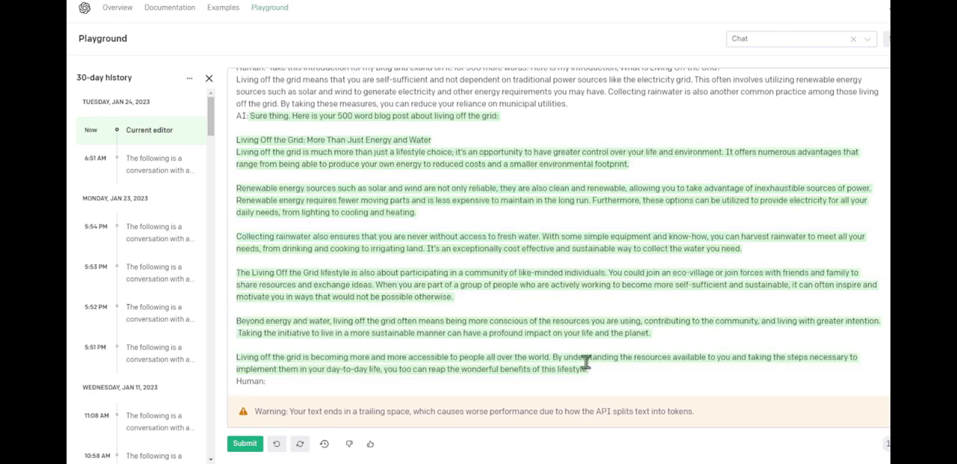
pyautogui.moveTo(237, 139); pyautogui.dragTo(589, 370)
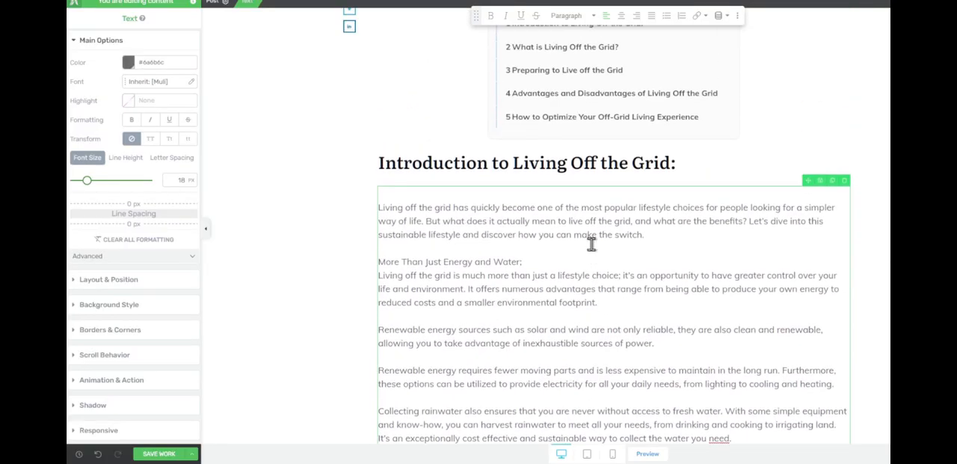
pyautogui.scroll(-3)
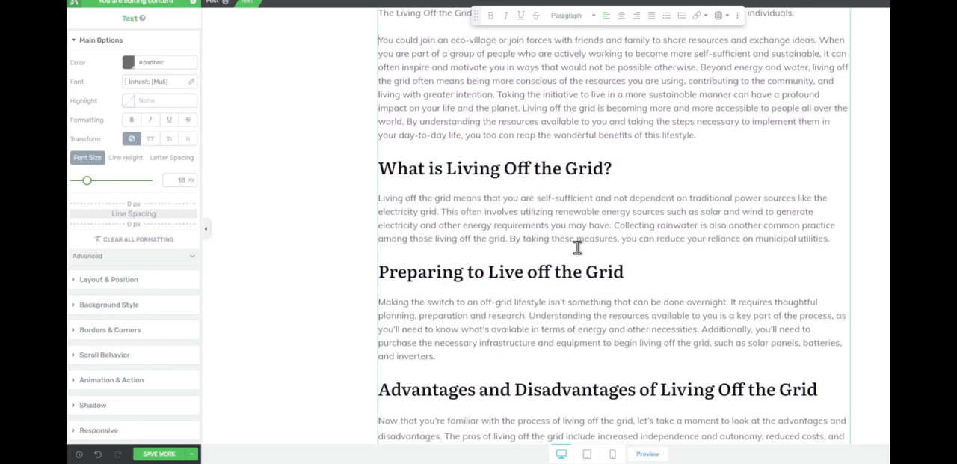
pyautogui.moveTo(472, 157)
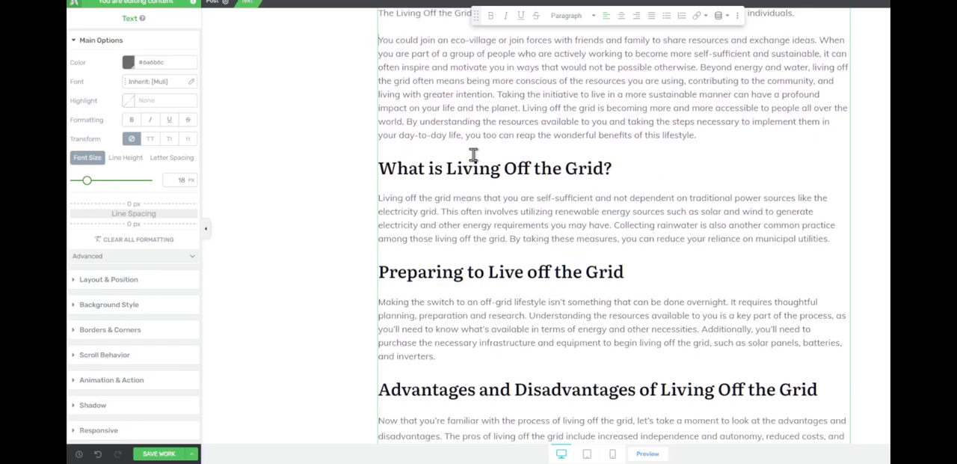
pyautogui.moveTo(491, 202)
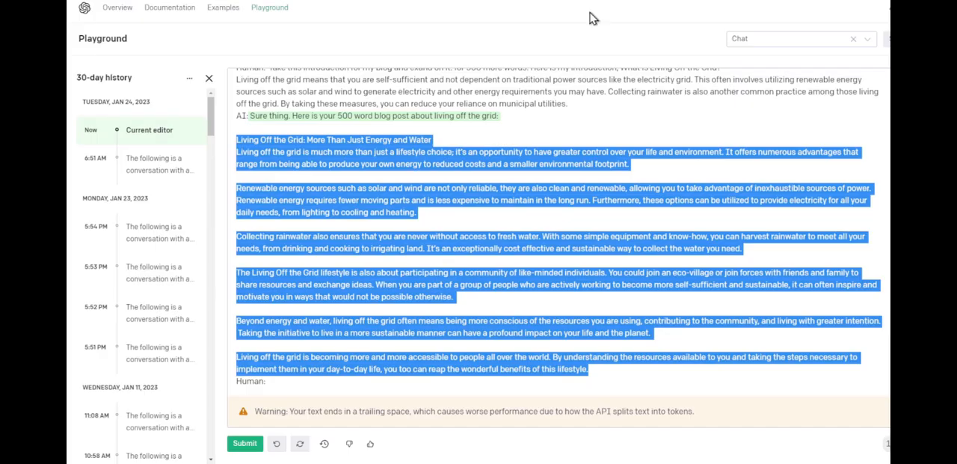
pyautogui.moveTo(437, 170)
pyautogui.write(' Please expans')
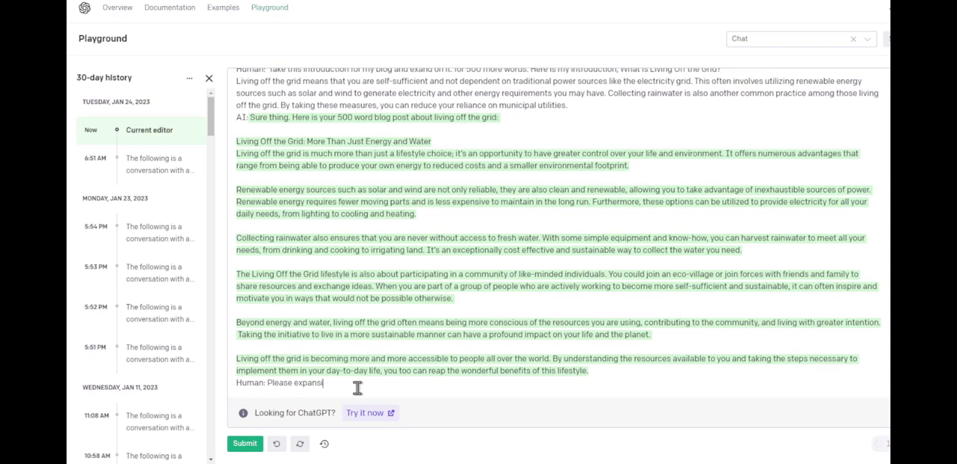
# Finish the request asking to expand this blog post to 1,000 words
pyautogui.write('ion this blog post t')
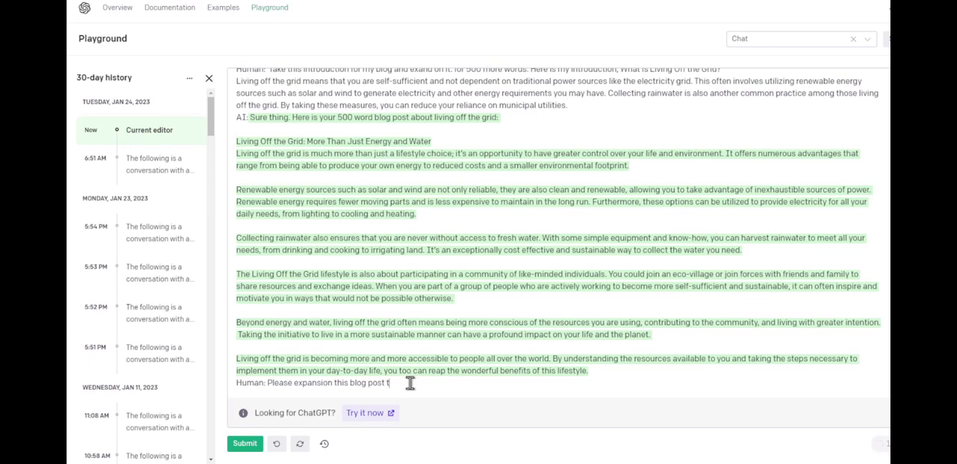
pyautogui.write('o 1,000 words. and SEO rich. What is Living Off the Grid?')
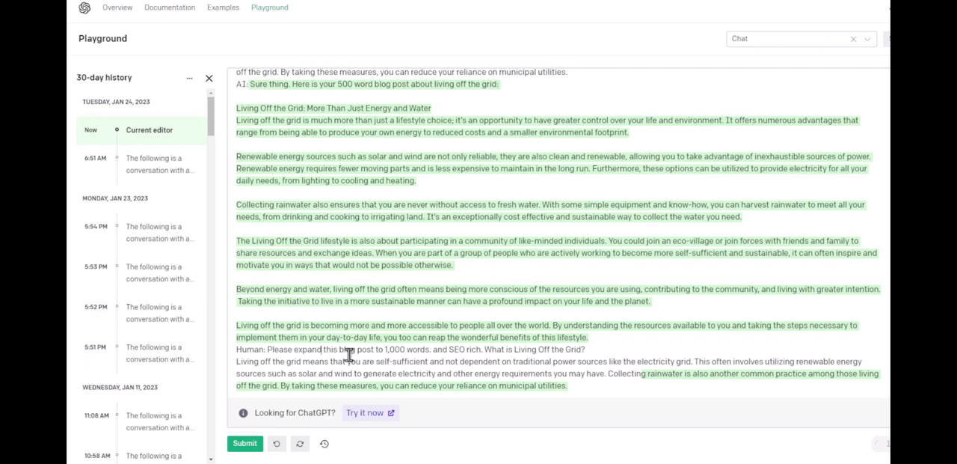
pyautogui.moveTo(482, 353)
pyautogui.write('make it ')
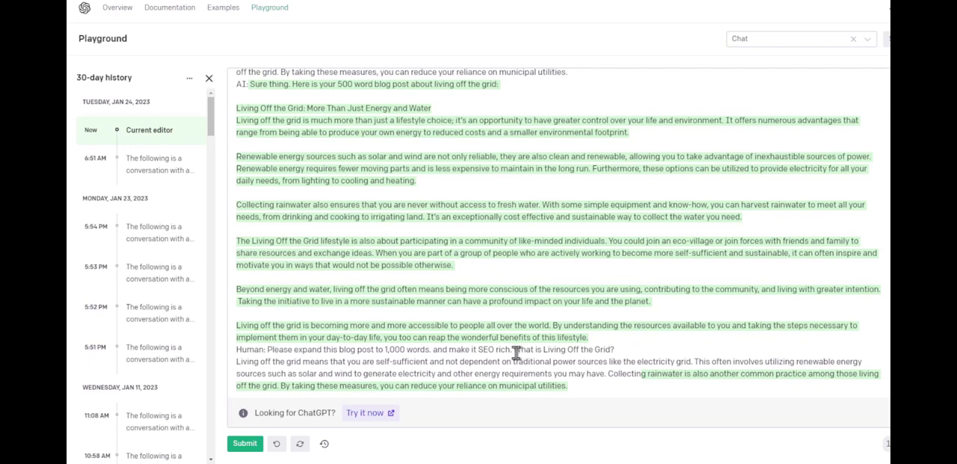
pyautogui.moveTo(558, 289)
pyautogui.write('Here is the b')
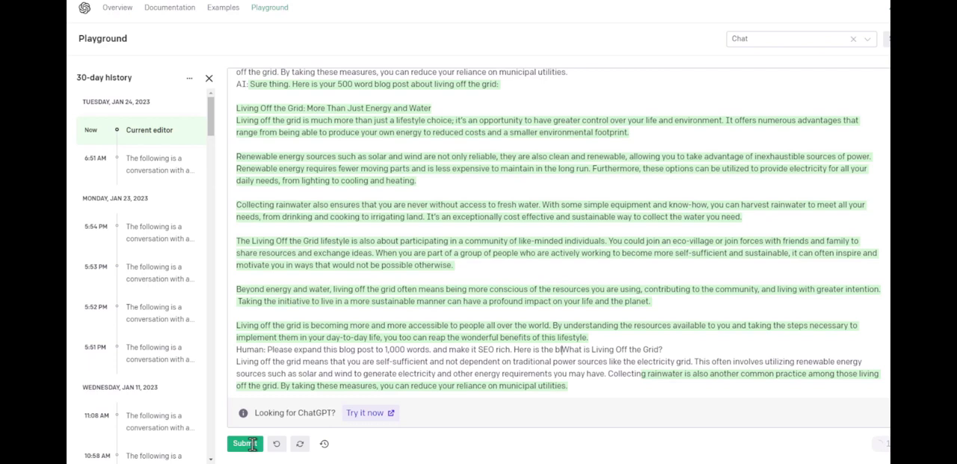
# Submit the expansion request, which returns a server-overloaded error with no reply
pyautogui.click(245, 443)
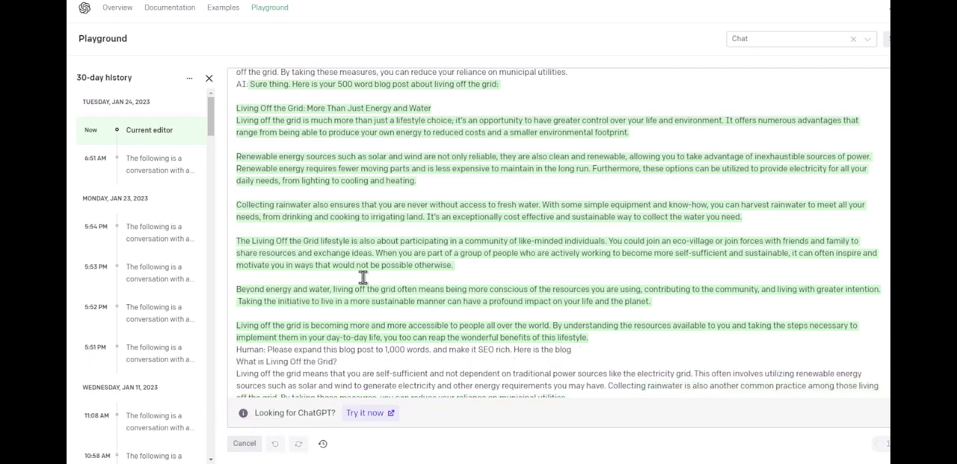
pyautogui.scroll(-3)
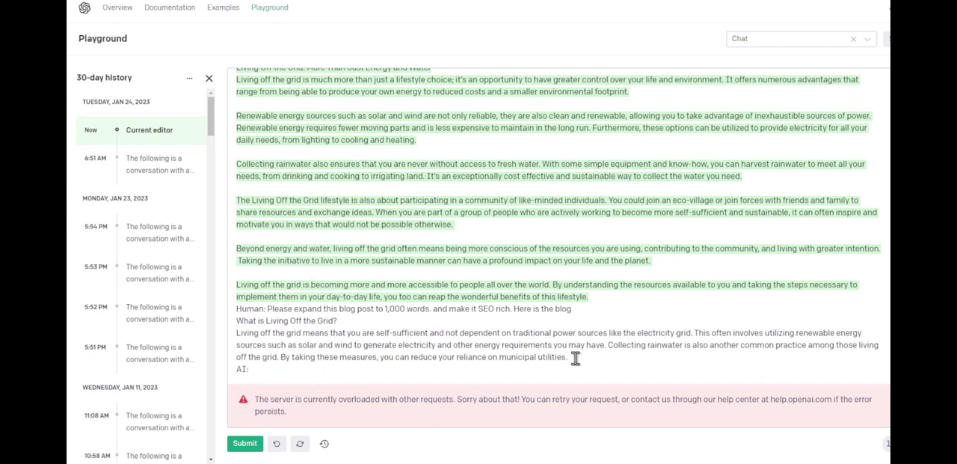
pyautogui.moveTo(236, 320); pyautogui.dragTo(568, 358)
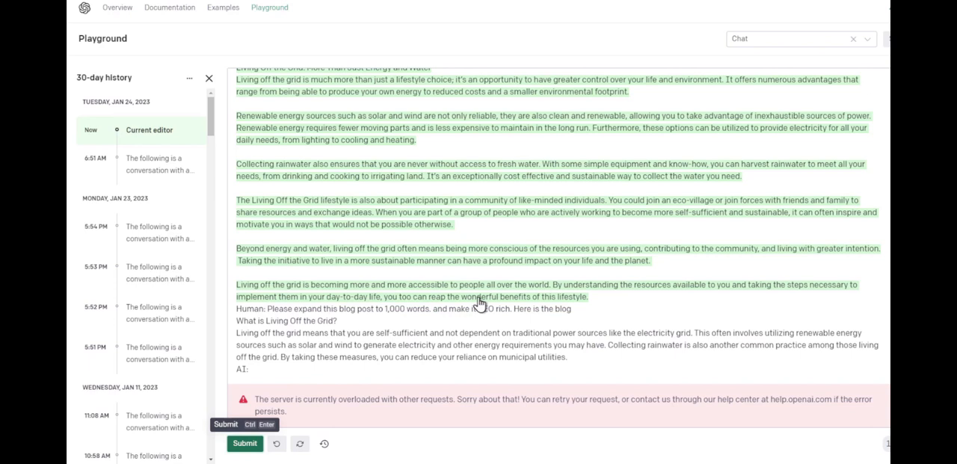
# Resubmit the expansion request so the AI reply starts streaming in
pyautogui.click(245, 443)
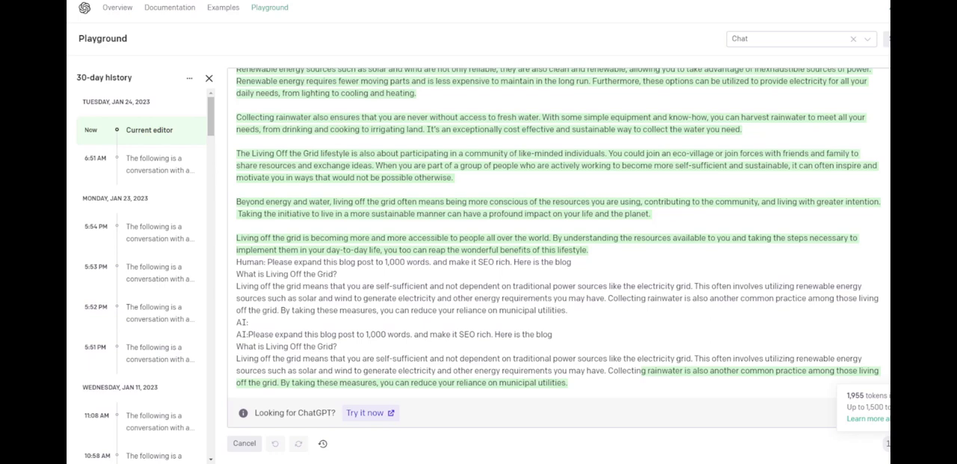
pyautogui.moveTo(595, 296)
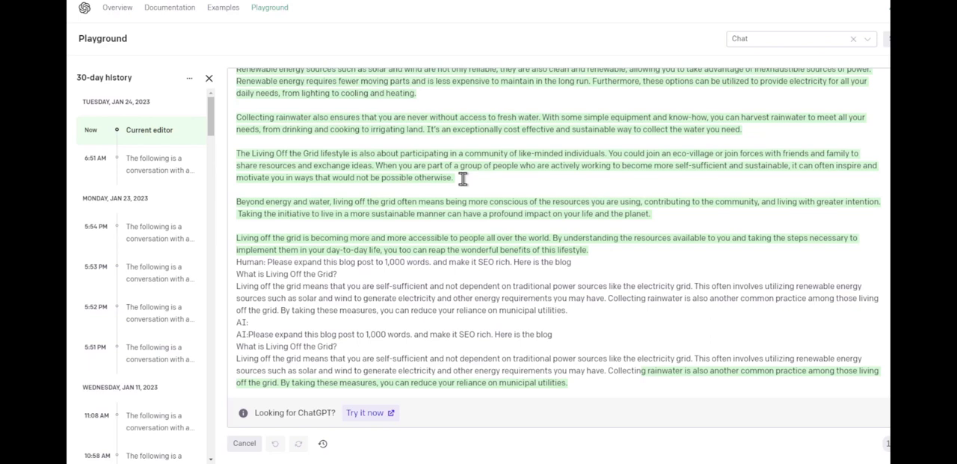
pyautogui.moveTo(497, 160)
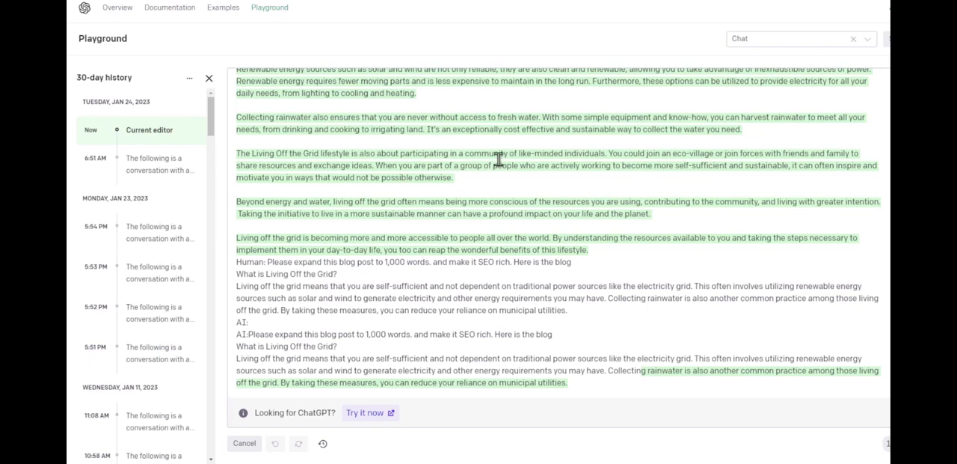